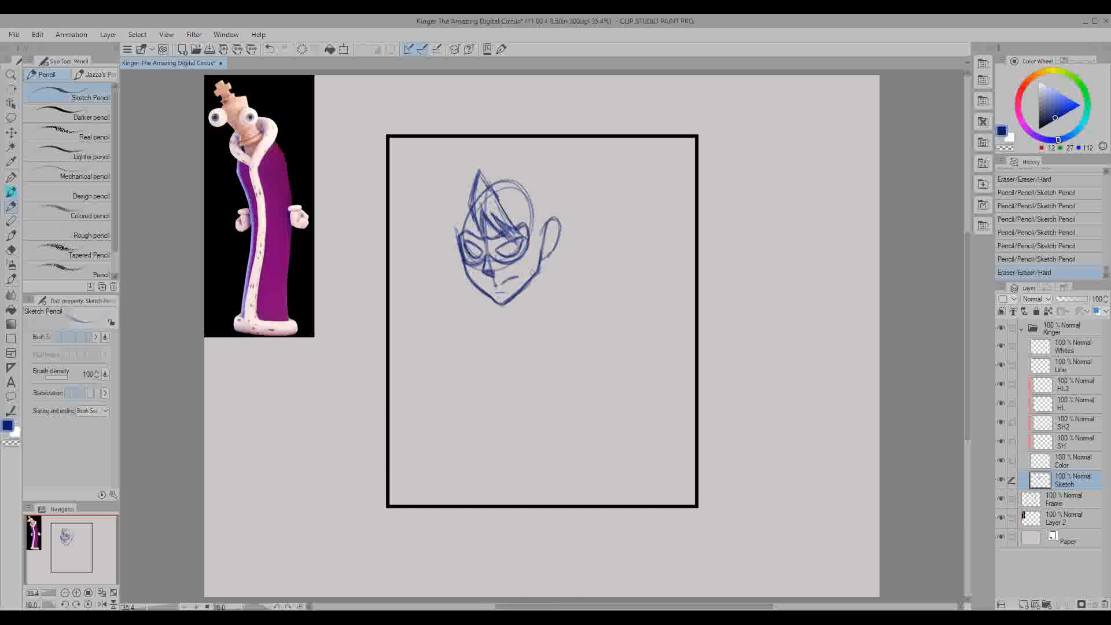
Sketch Kinger's masked head, the arm across his chest, and refine the collar and shoulder.
drag(467, 206, 521, 113)
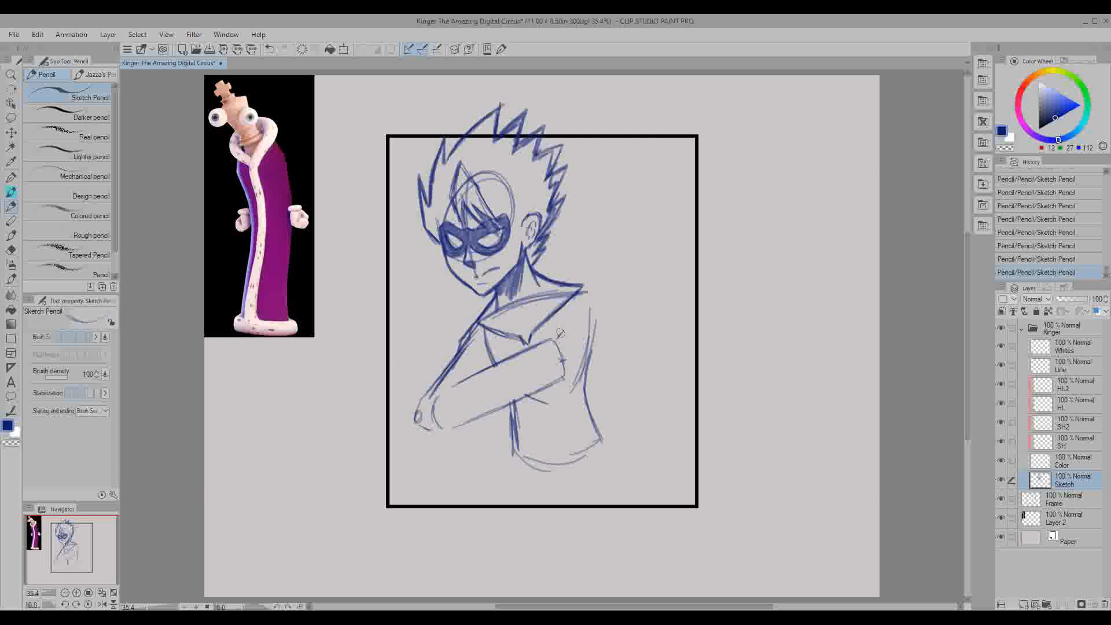
drag(560, 347, 610, 311)
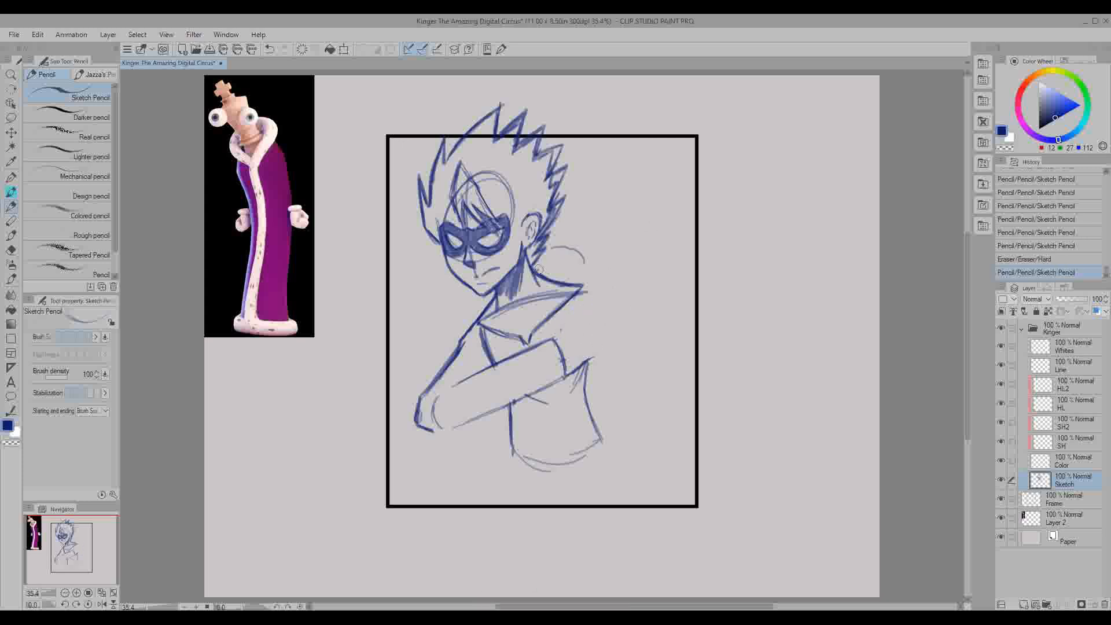
drag(538, 284, 595, 407)
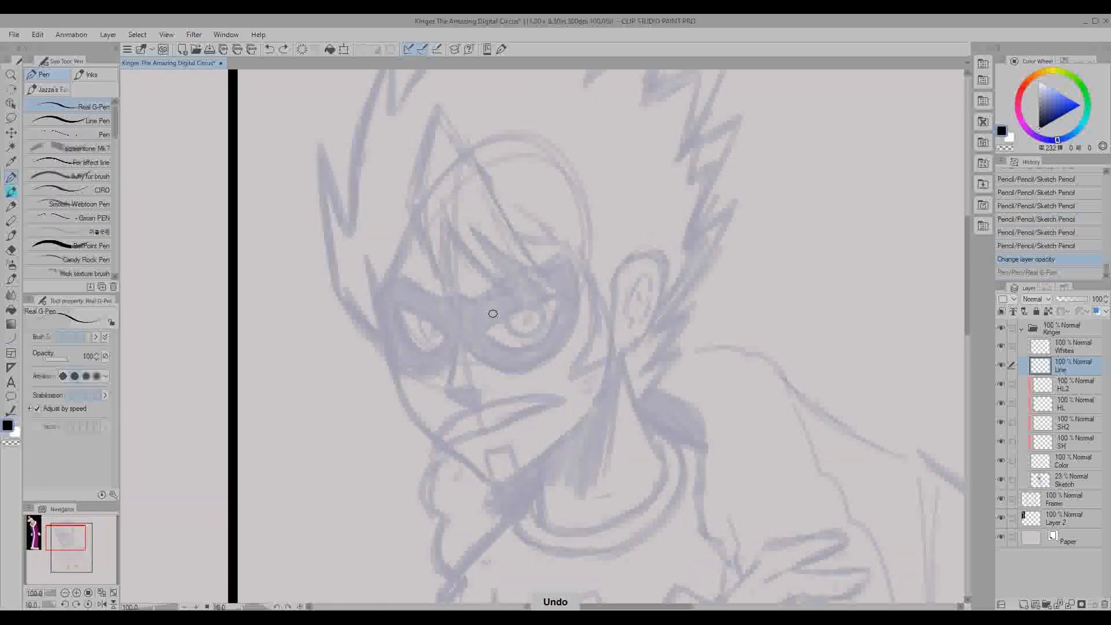
Ink Kinger's eye, nose and moustache in black over the faded sketch.
drag(497, 319, 474, 432)
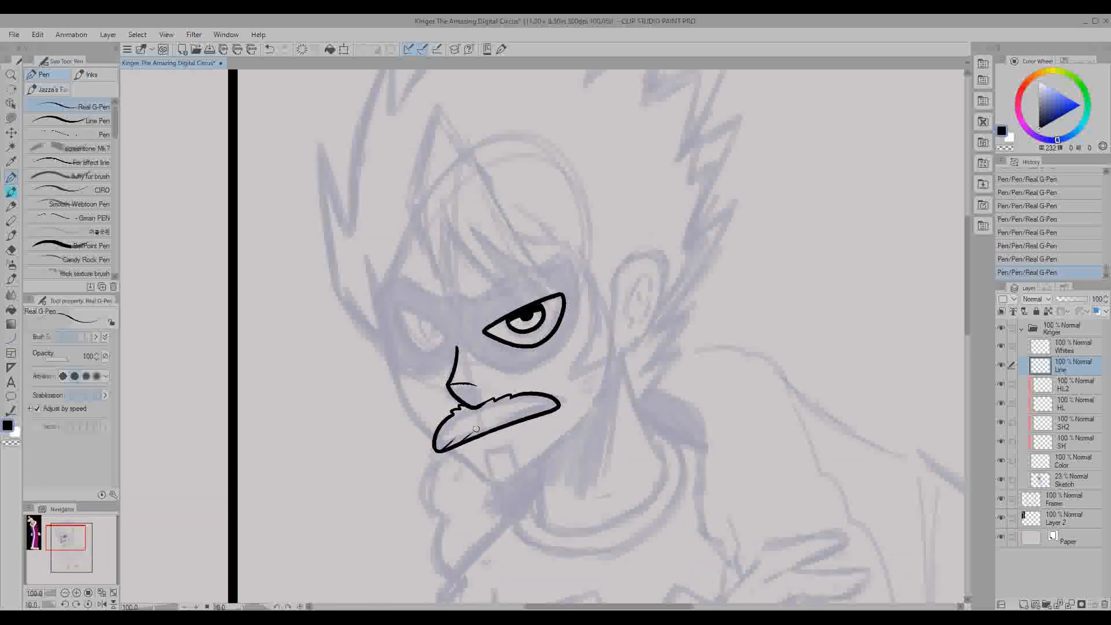
drag(496, 440, 488, 464)
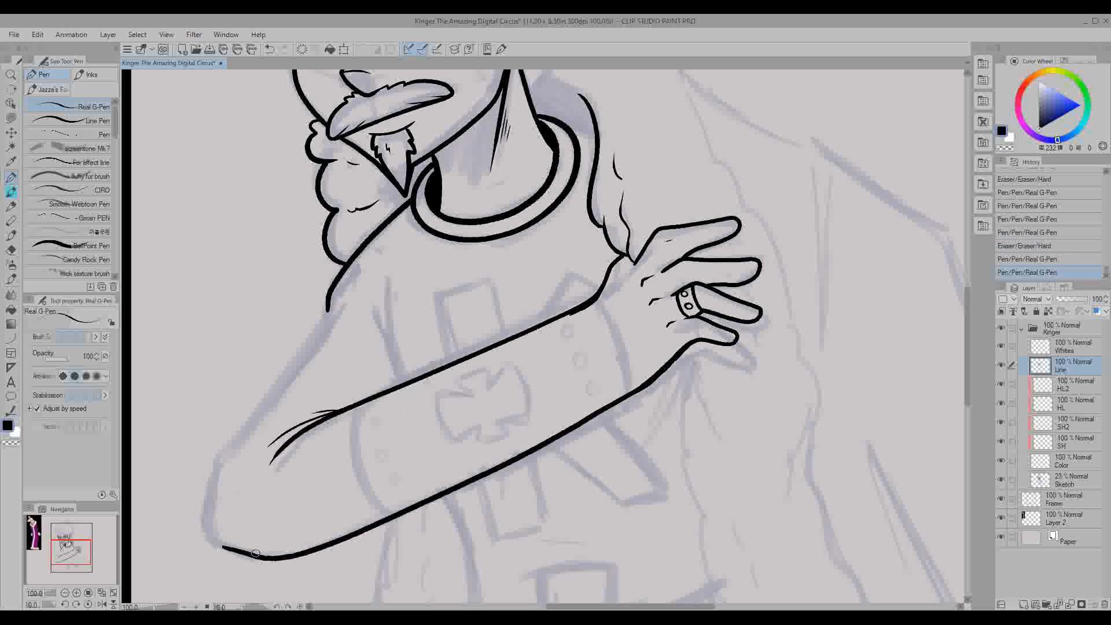
scroll(down, 3)
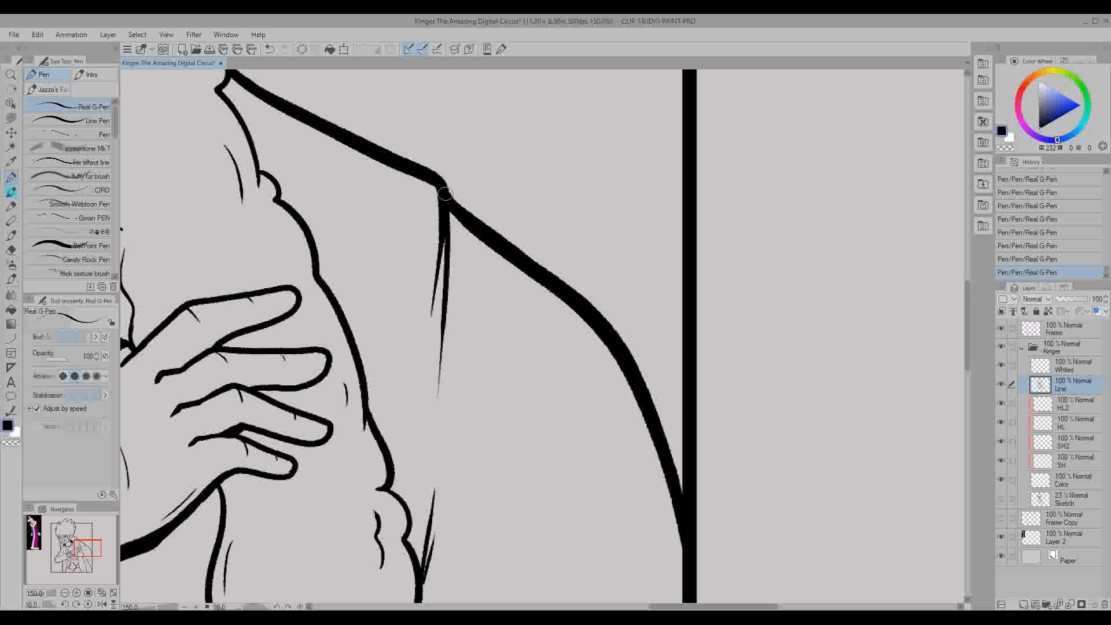
Ink Kinger's fur collar, cape edges and fingers with the Real G-Pen.
click(12, 146)
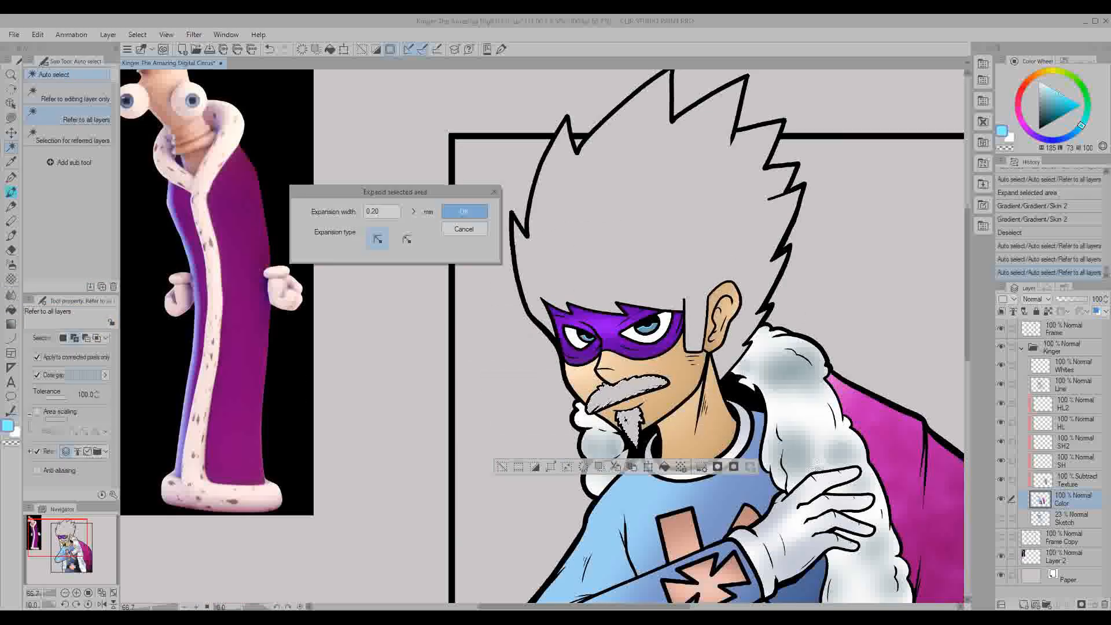
Expand the auto-selection by 0.20 mm before filling Kinger's flat colours.
click(463, 210)
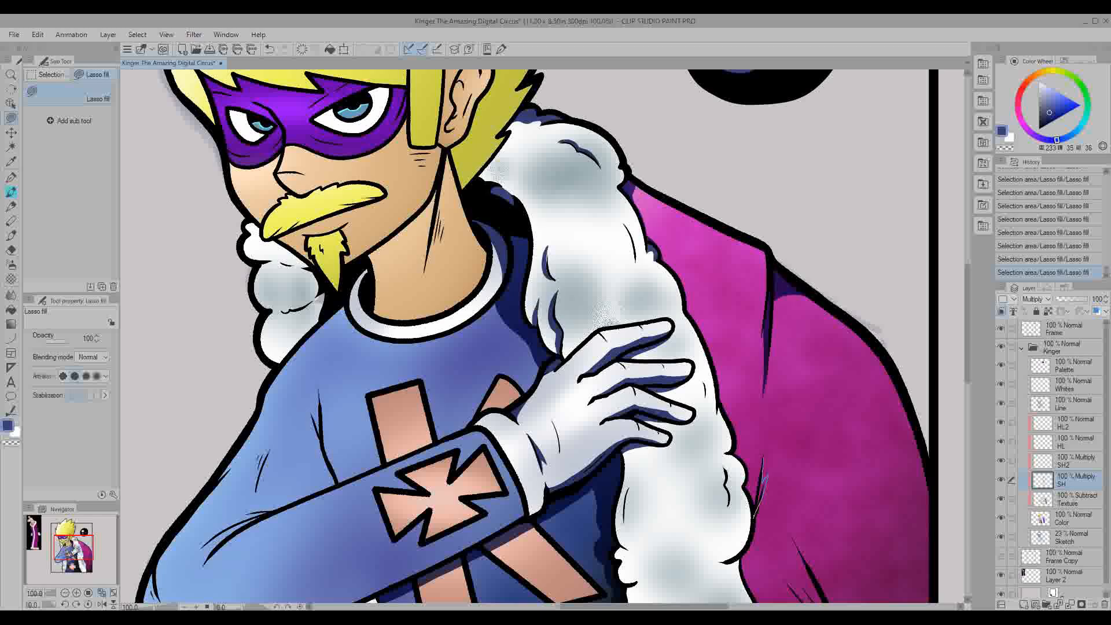
Lasso-fill darker shadow shapes over Kinger's lower torso, belt and fur on the Multiply layer.
scroll(down, 3)
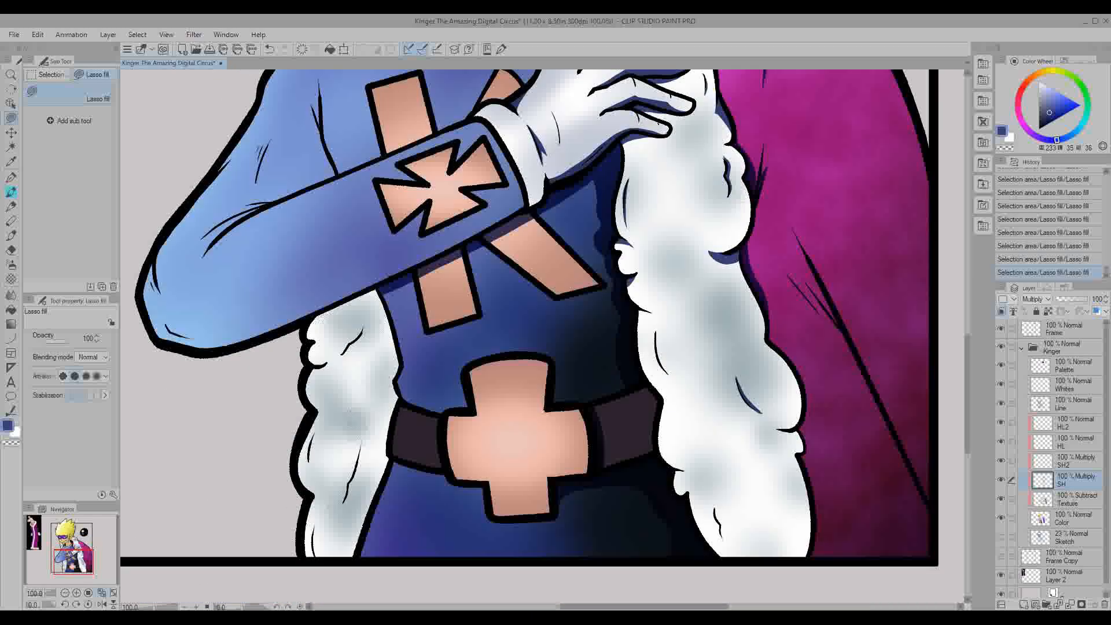
scroll(down, 3)
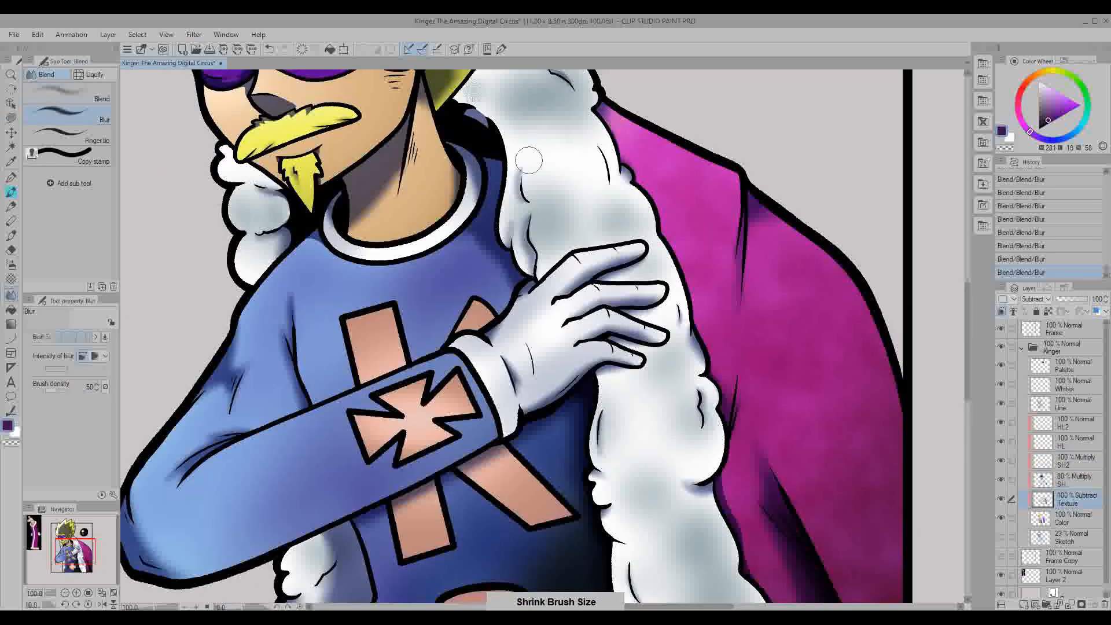
Blur the fur and hair shading, then set the highlight layer to Add (Glow) blending.
scroll(down, 3)
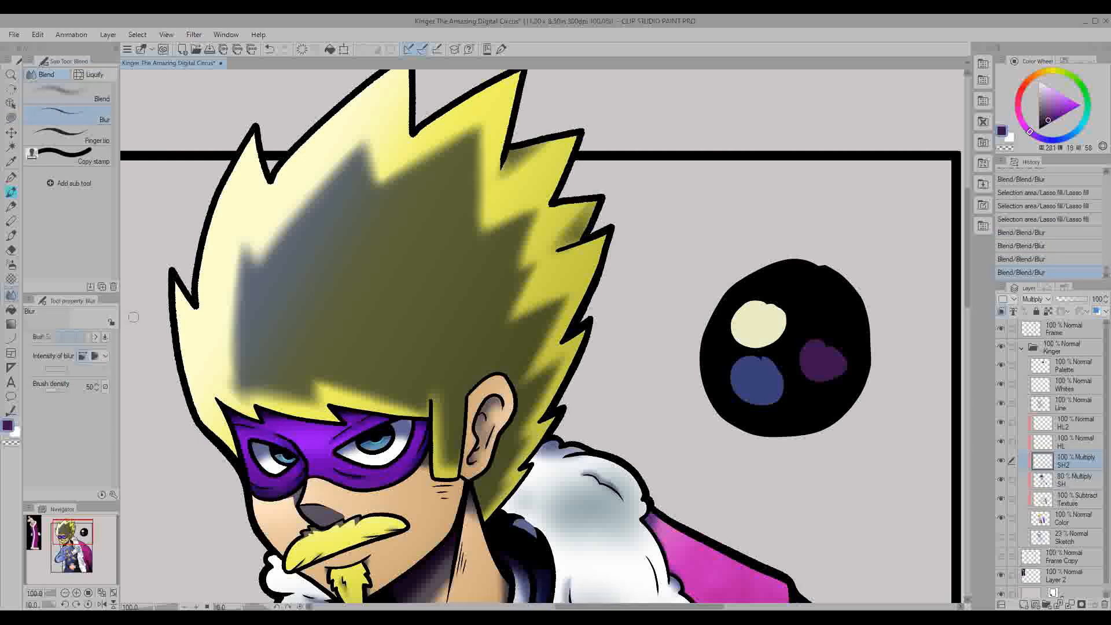
click(1031, 299)
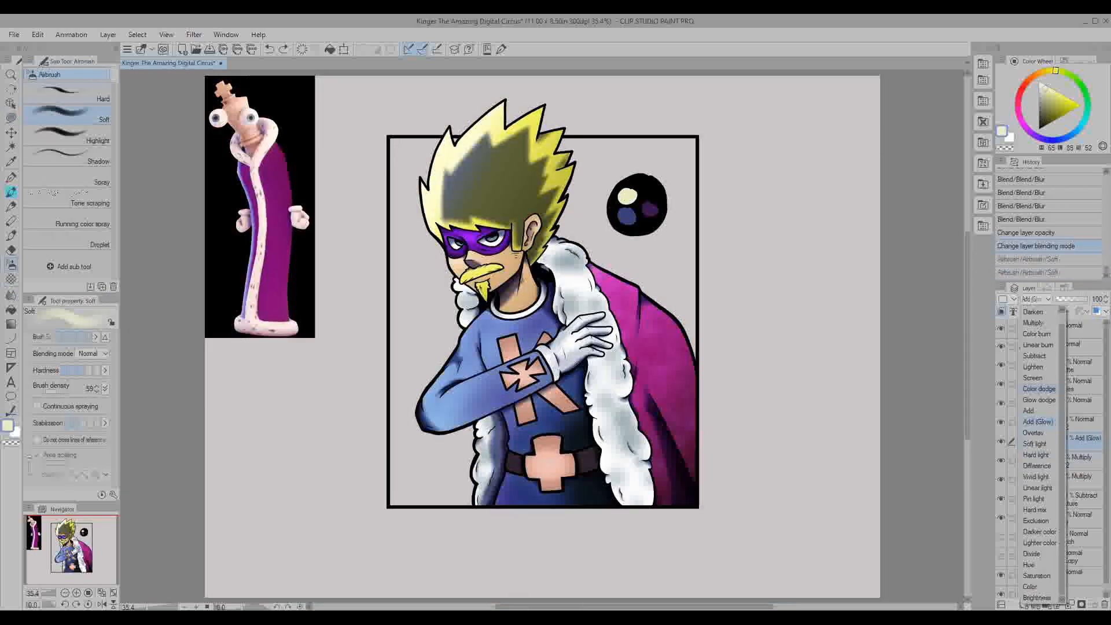
click(1034, 475)
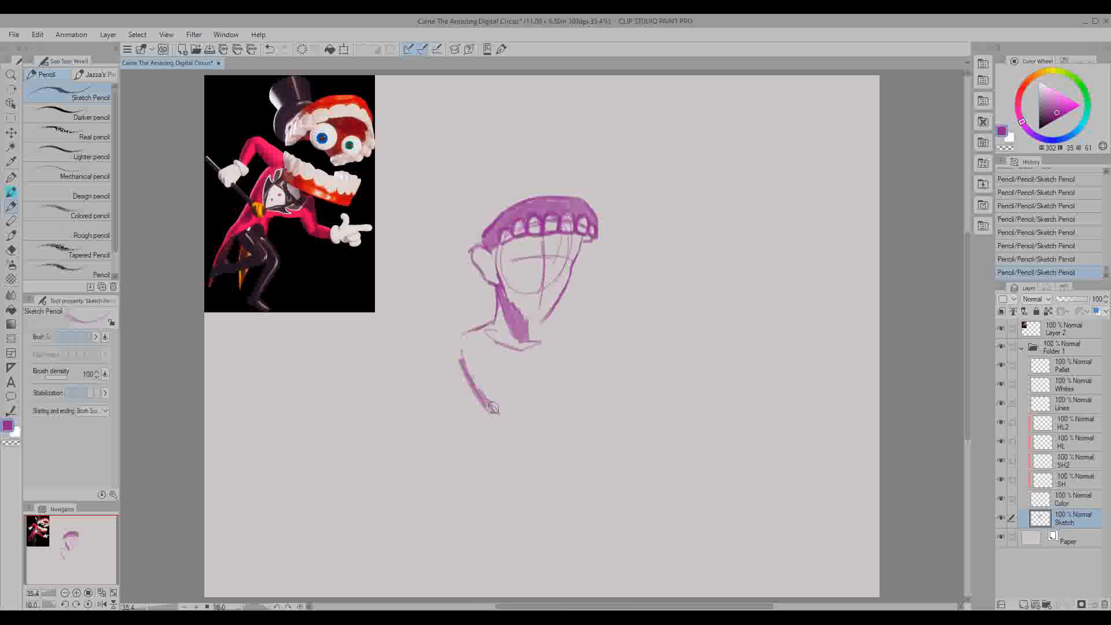
Sketch Caine's neck and shoulder line, smiling mouth and refine his face in purple.
drag(467, 120, 493, 407)
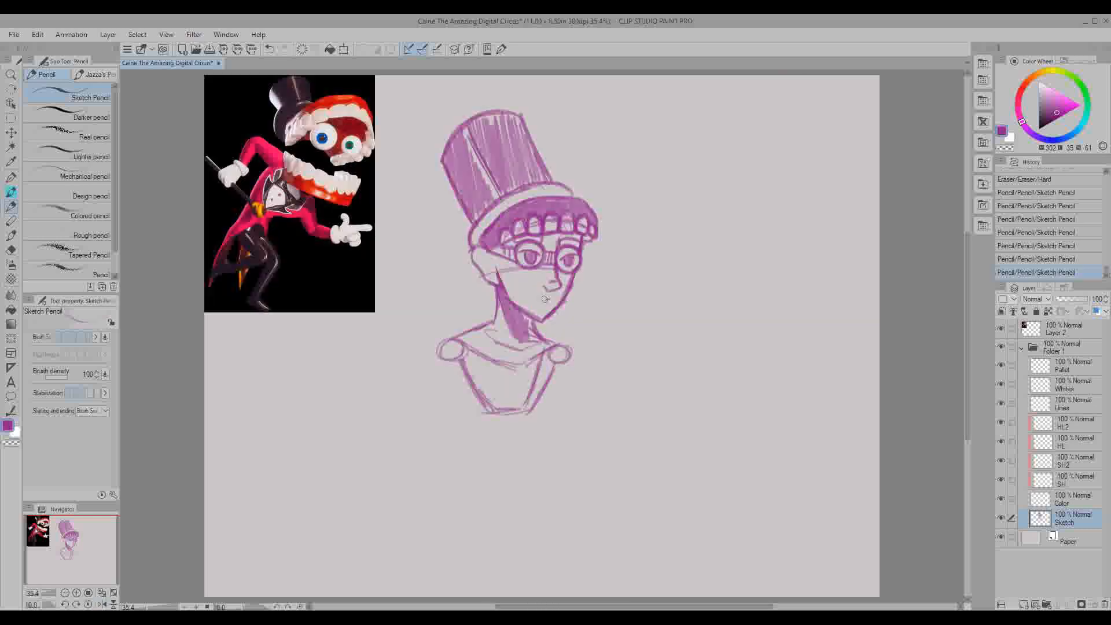
drag(521, 290, 560, 297)
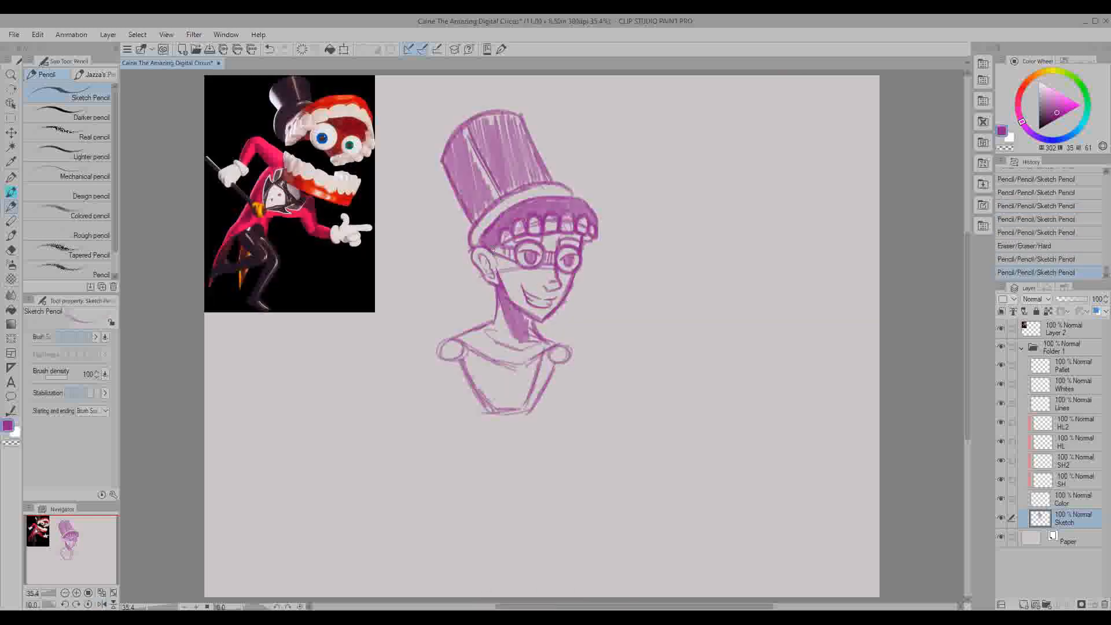
drag(387, 138, 695, 506)
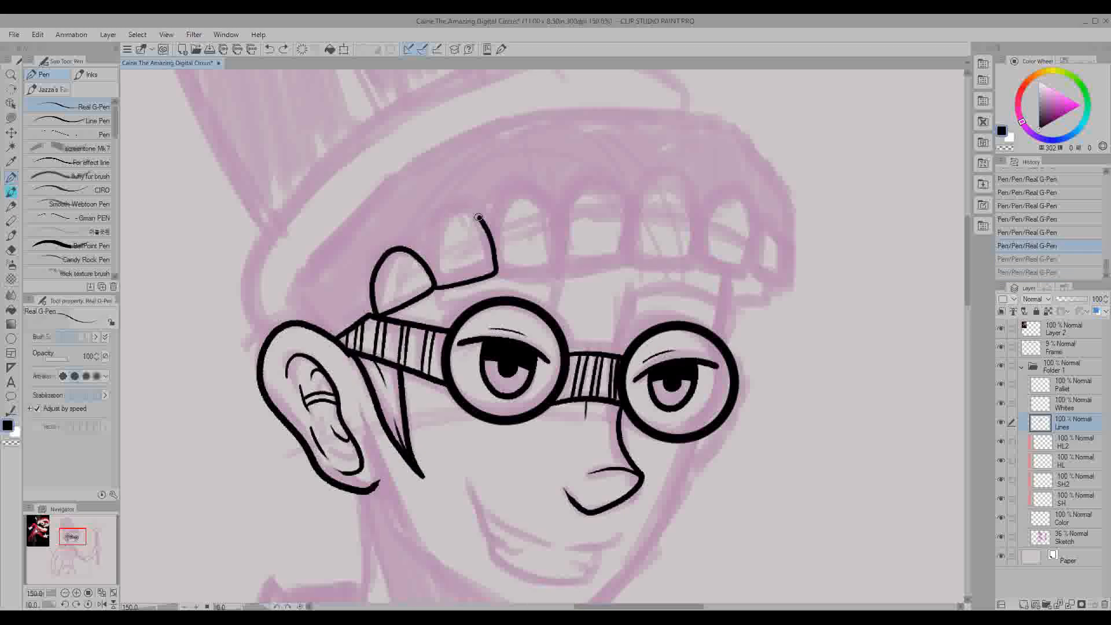
Ink the row of teeth along Caine's hat with the Real G-Pen.
drag(478, 217, 624, 248)
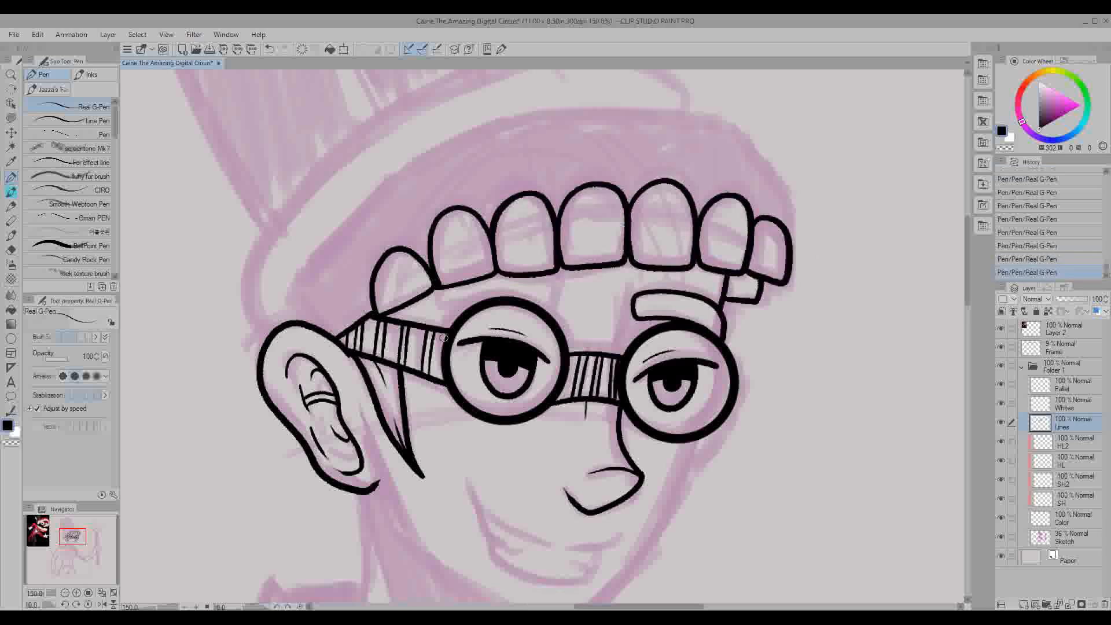
scroll(down, 3)
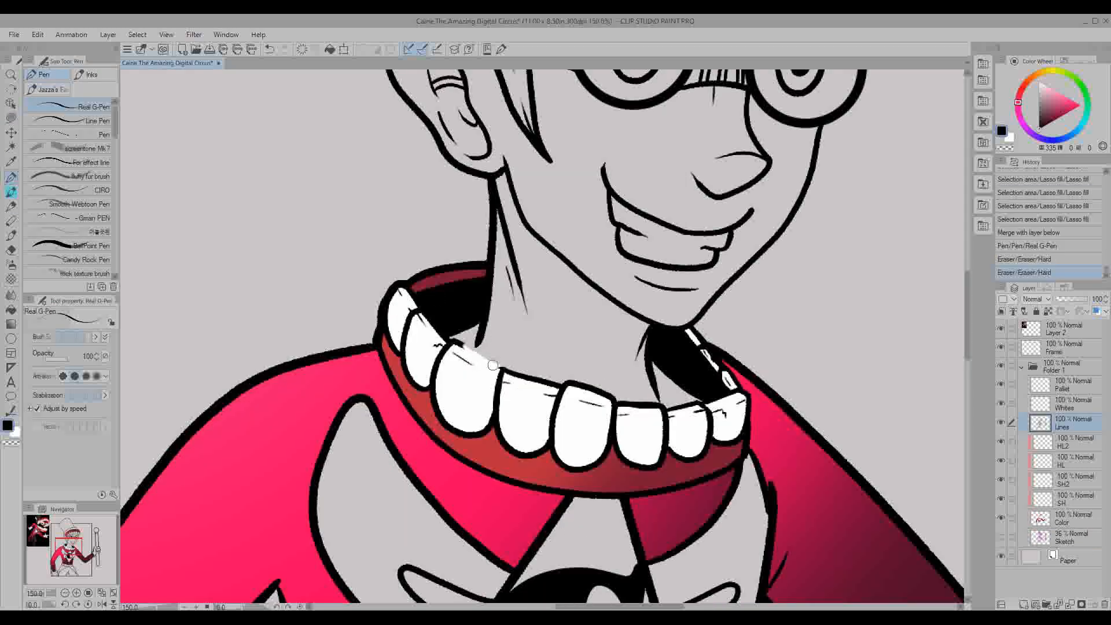
Clean up stray lines around the collar teeth and airbrush soft dark colour onto the coat and cane.
drag(488, 365, 684, 409)
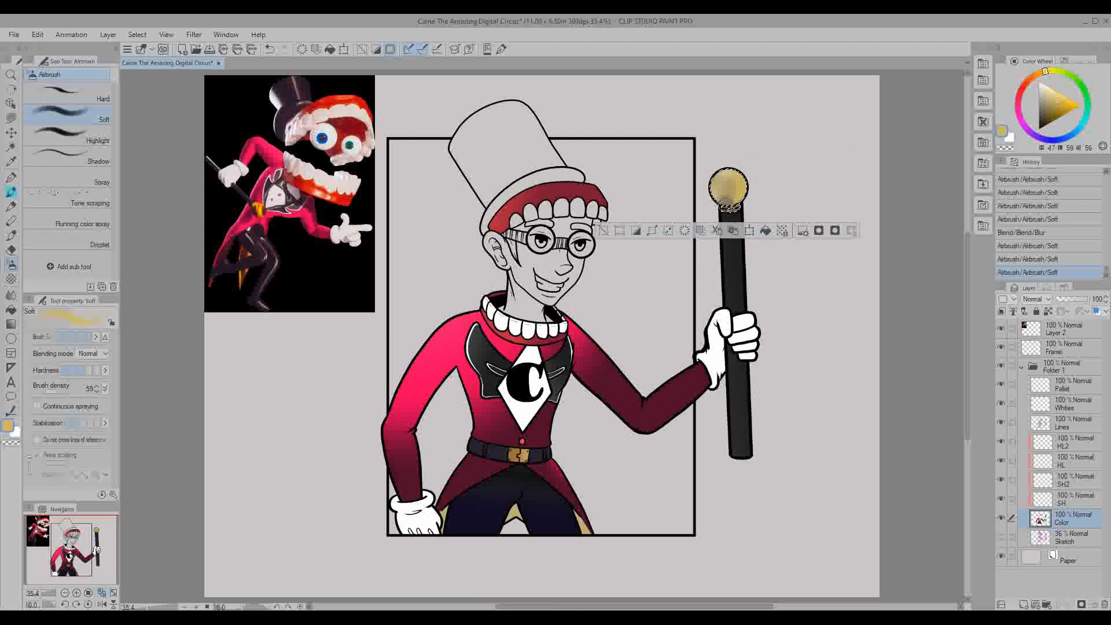
click(12, 145)
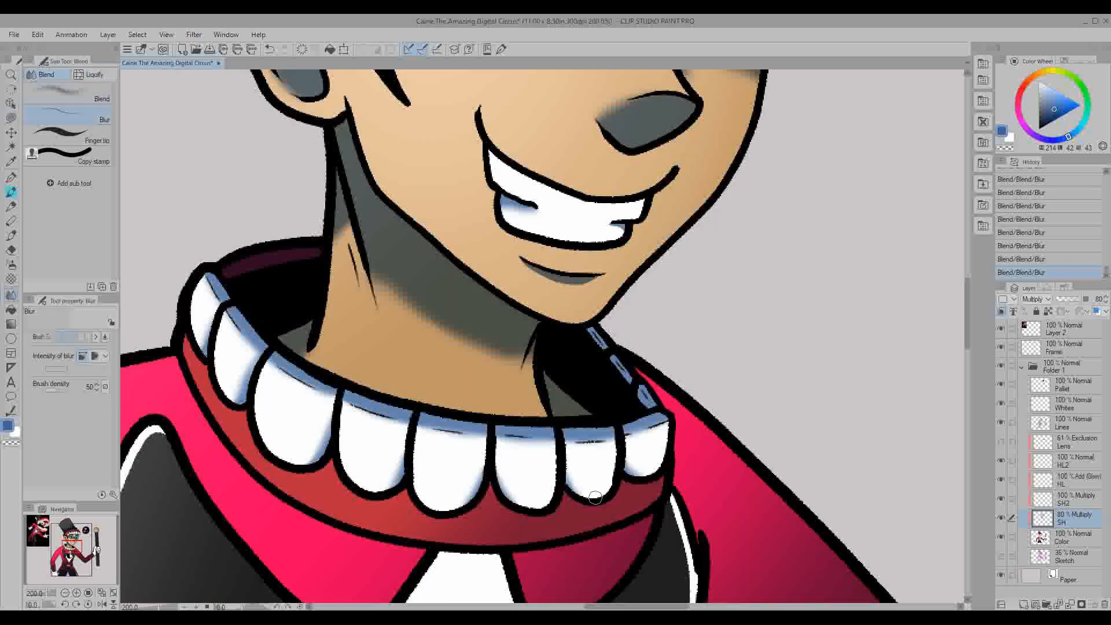
Blur the lasso-filled shadows on Caine's collar teeth to soften them.
drag(595, 496, 623, 494)
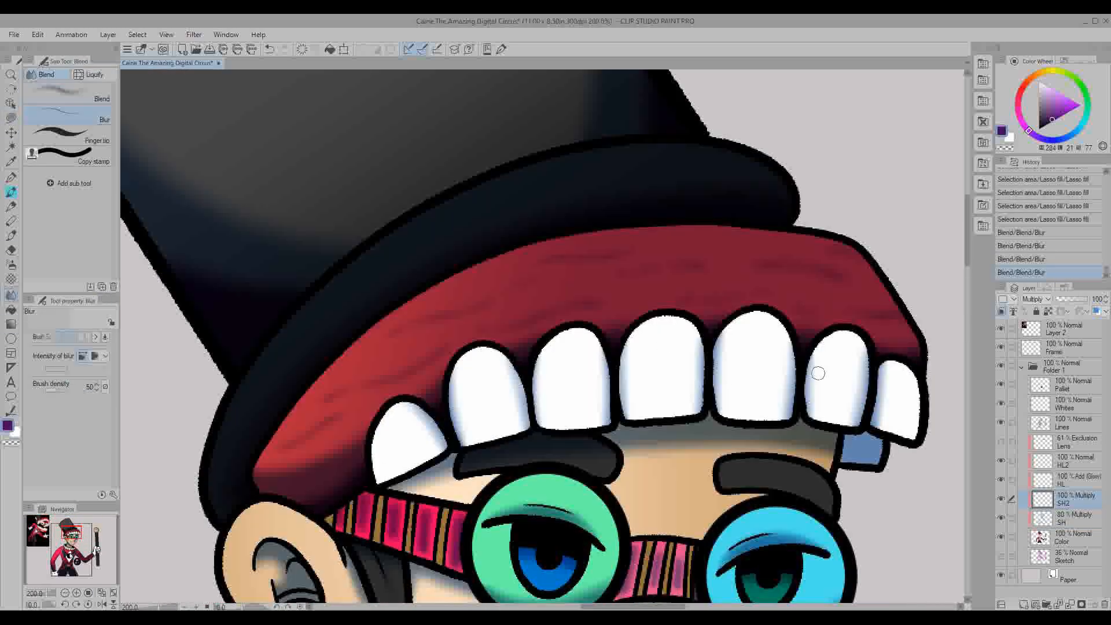
scroll(down, 3)
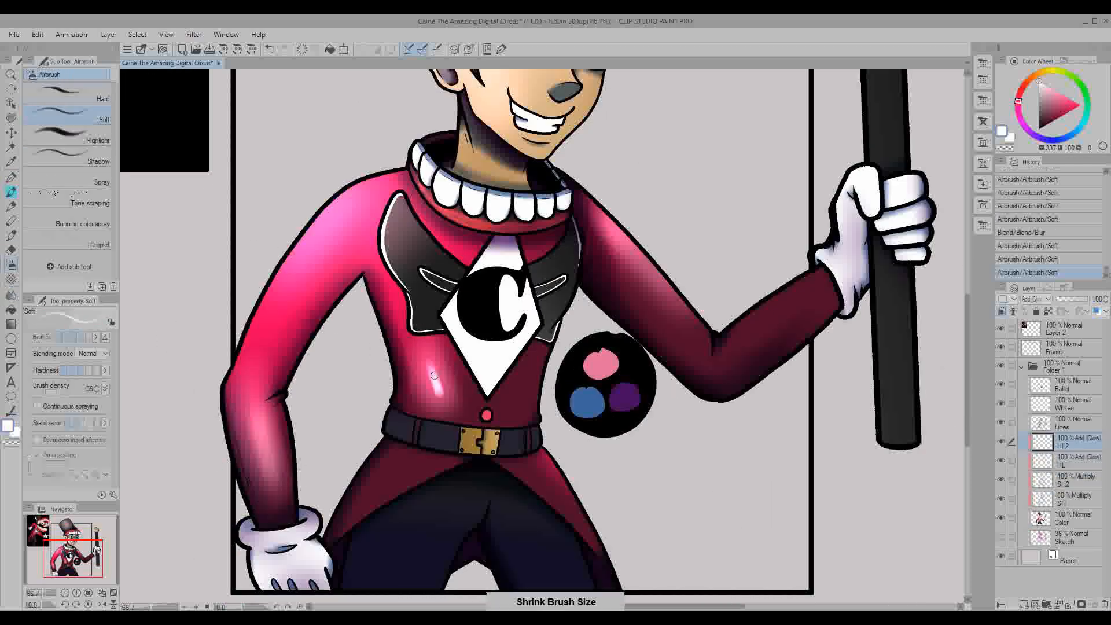
Paint a shiny glow highlight onto Caine's coat with the soft Airbrush.
click(11, 179)
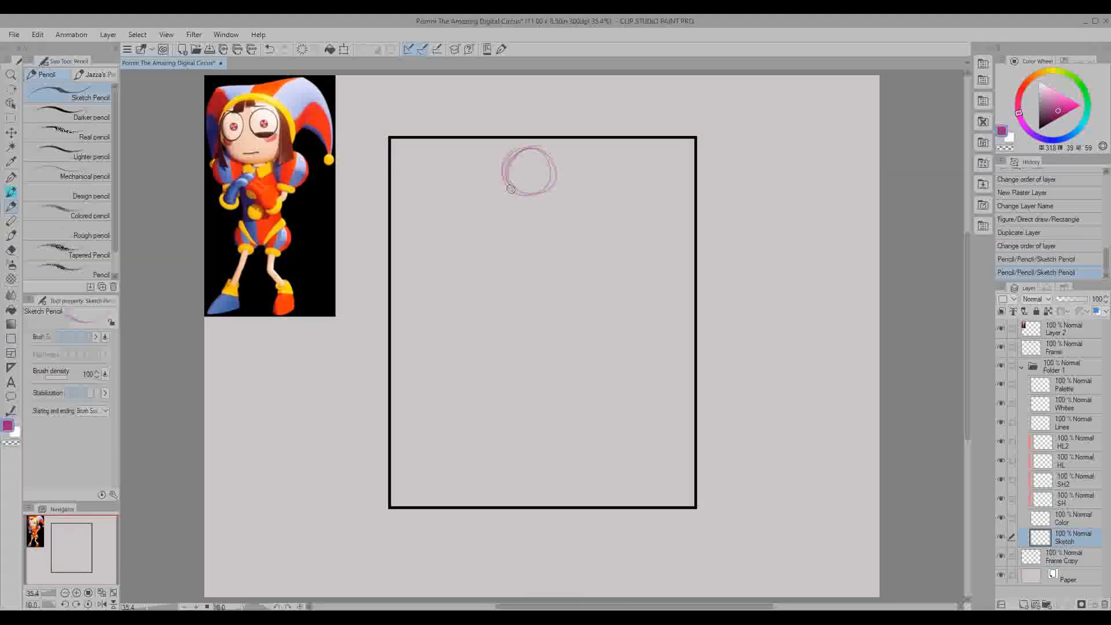
Sketch Pomni's head circle and refine her figure lines with the Sketch Pencil.
drag(527, 170, 523, 228)
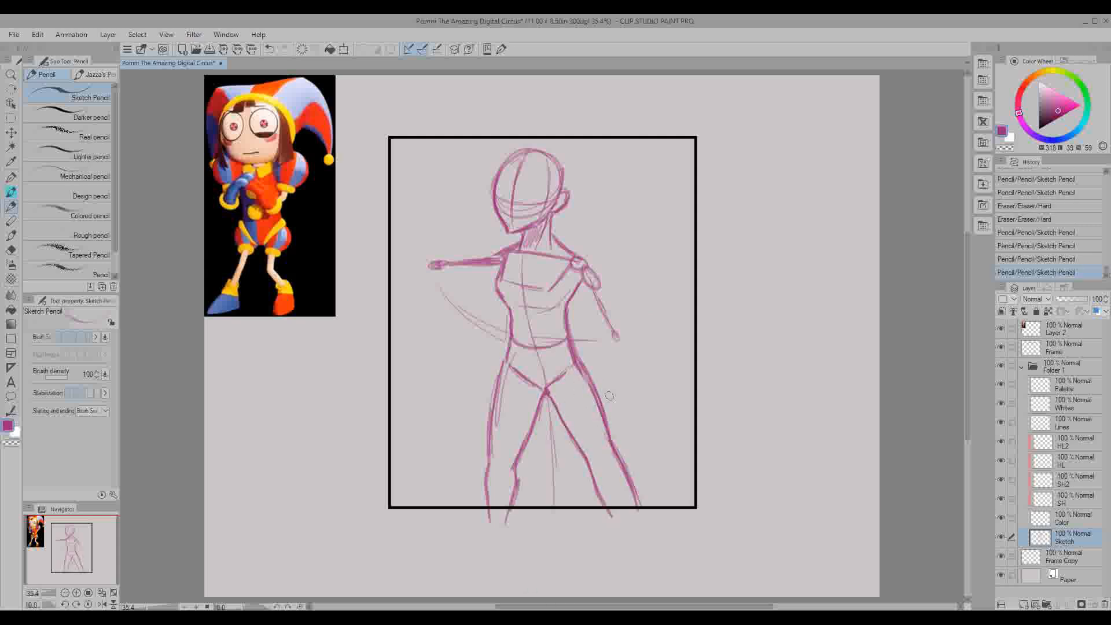
mouse_move(460, 224)
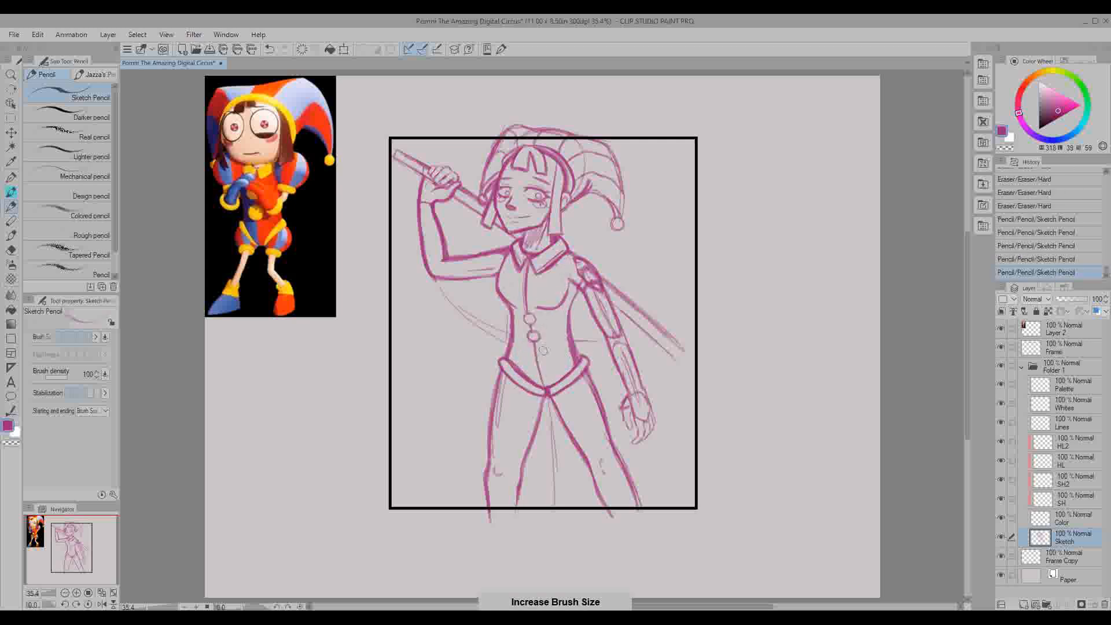
drag(560, 393, 496, 467)
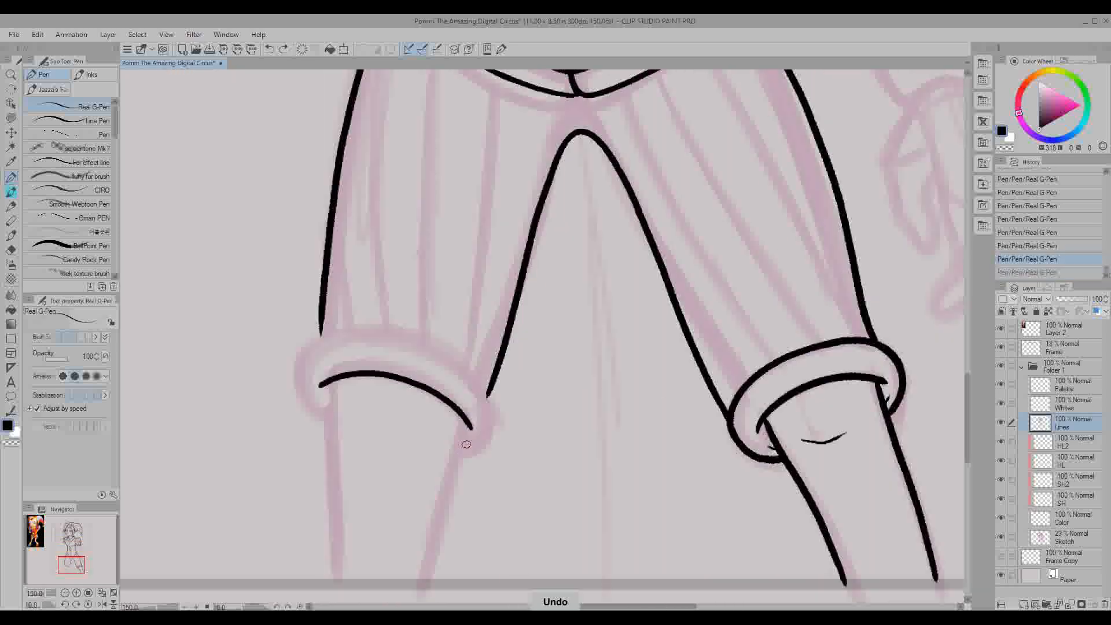
Ink the cuffs of Pomni's puffy shorts with the Real G-Pen on the Lines layer.
drag(467, 444, 430, 516)
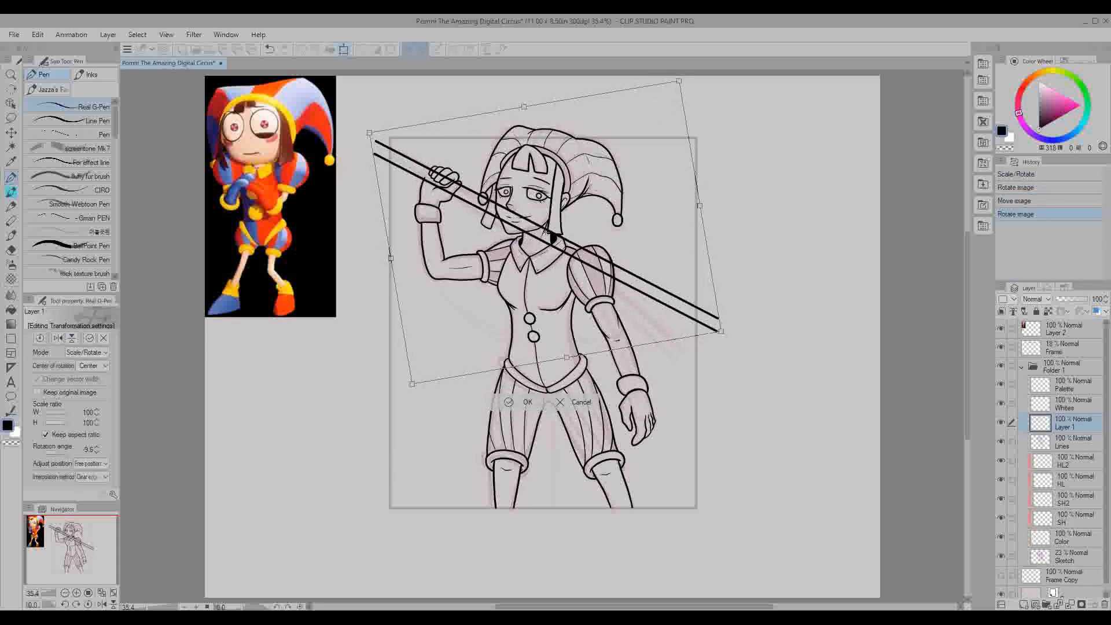
Rotate Pomni's staff layer to its new angle across her body and confirm.
click(528, 402)
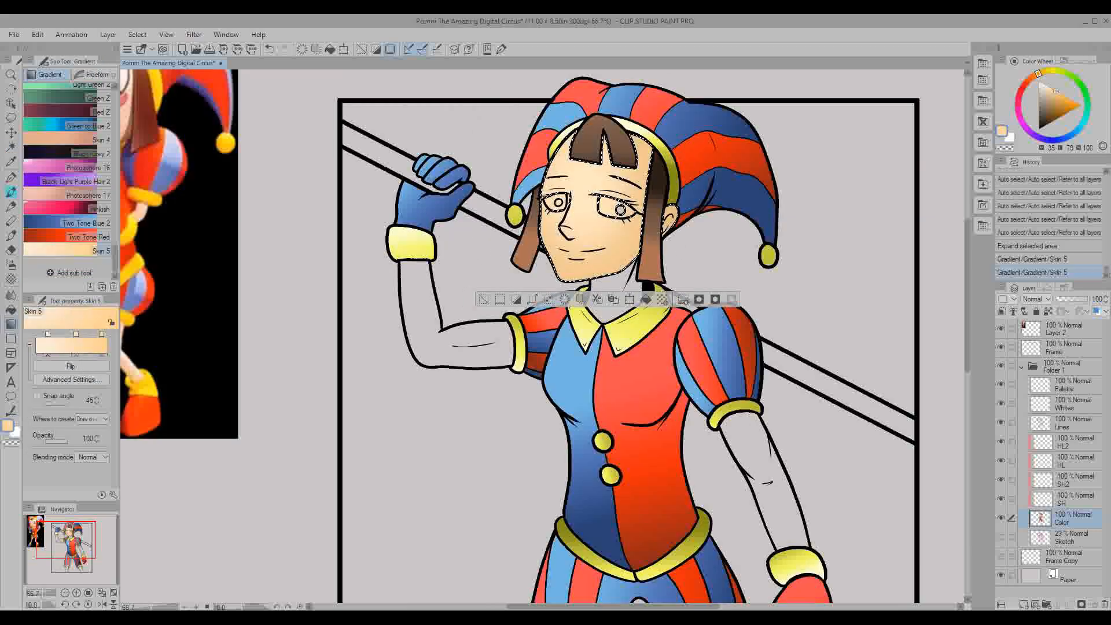
Apply the Skin 5 gradient so Pomni's face darkens toward her neck.
click(12, 145)
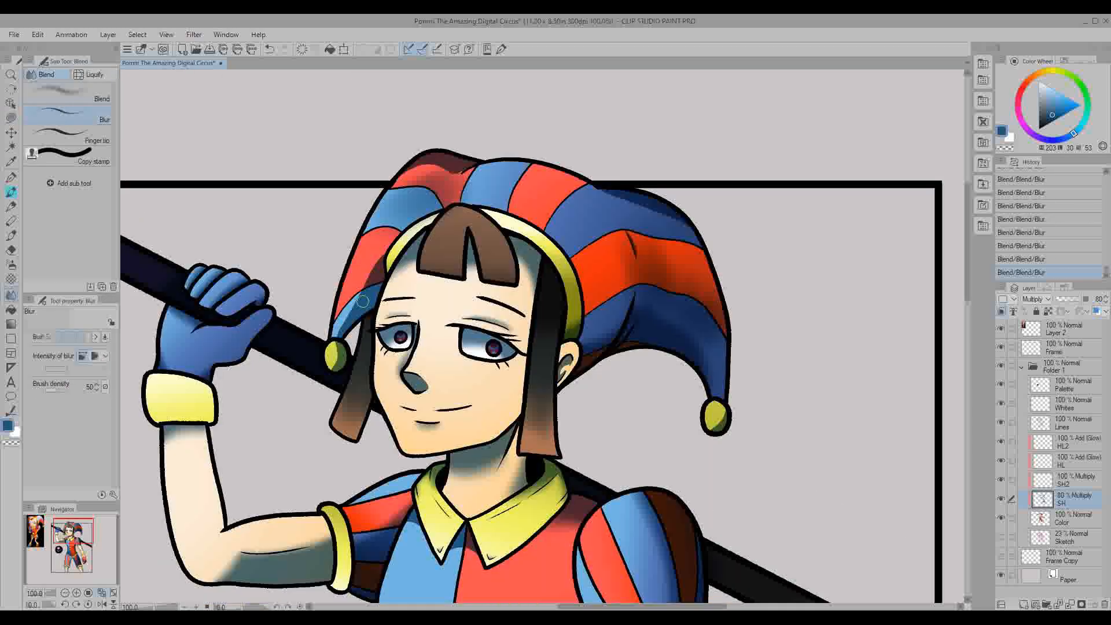
Smudge the multiply shading across Pomni's hair fringe smoother with the Blend tool.
drag(361, 300, 457, 258)
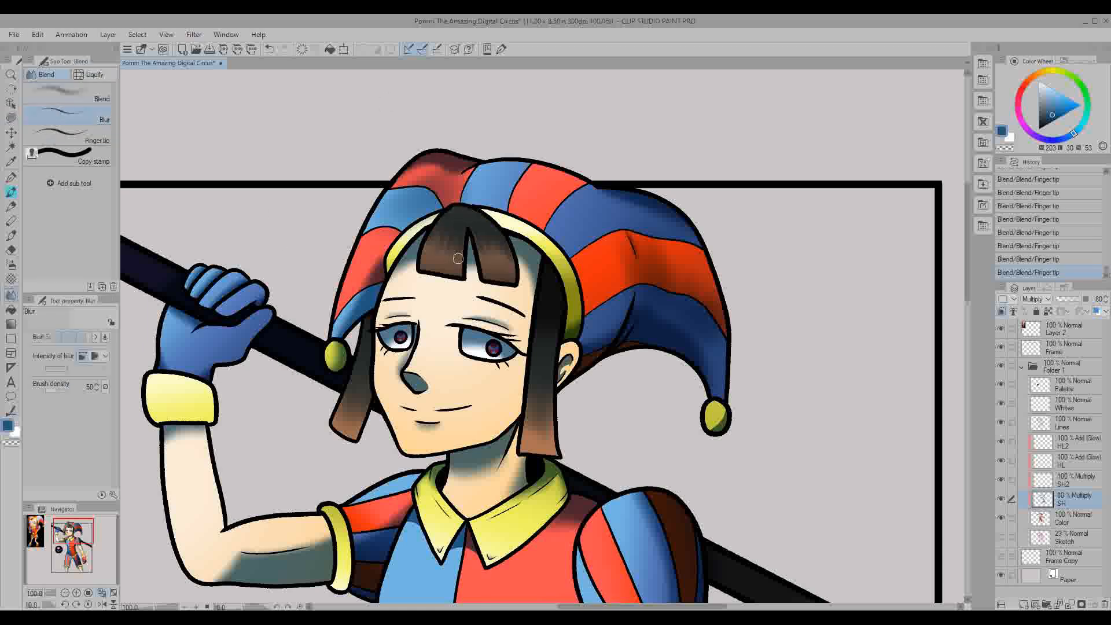